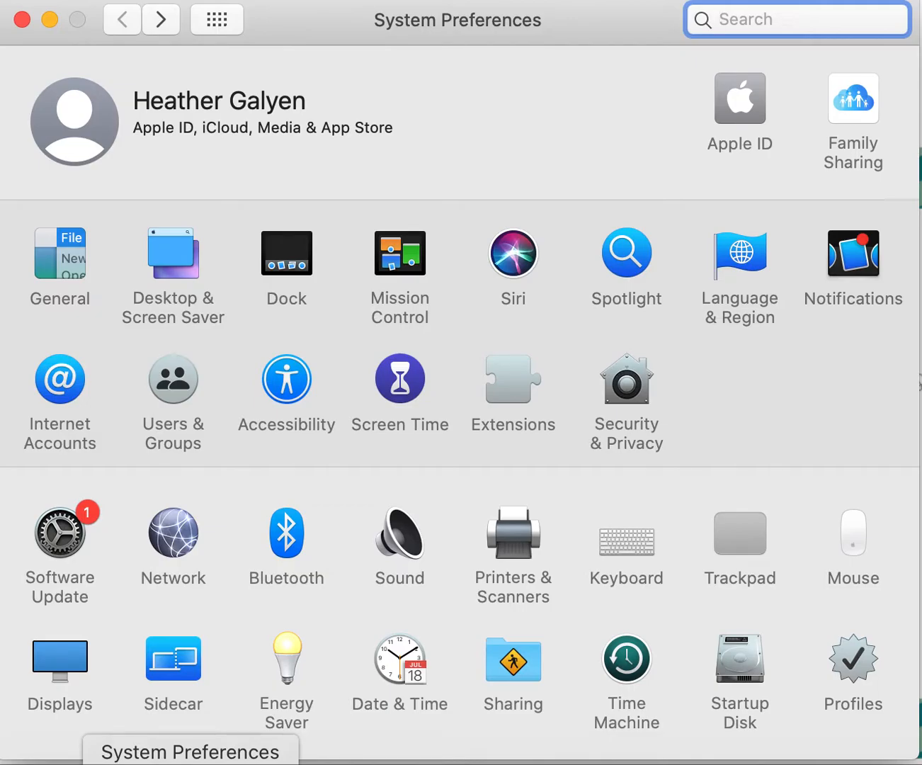
pyautogui.moveTo(664, 153)
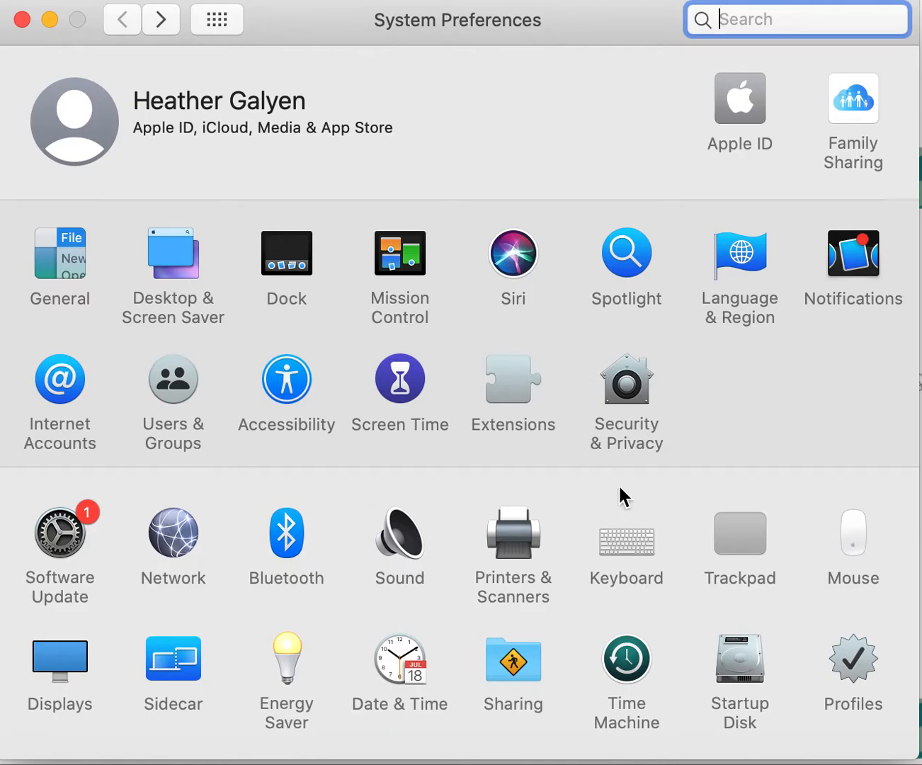
pyautogui.moveTo(713, 485)
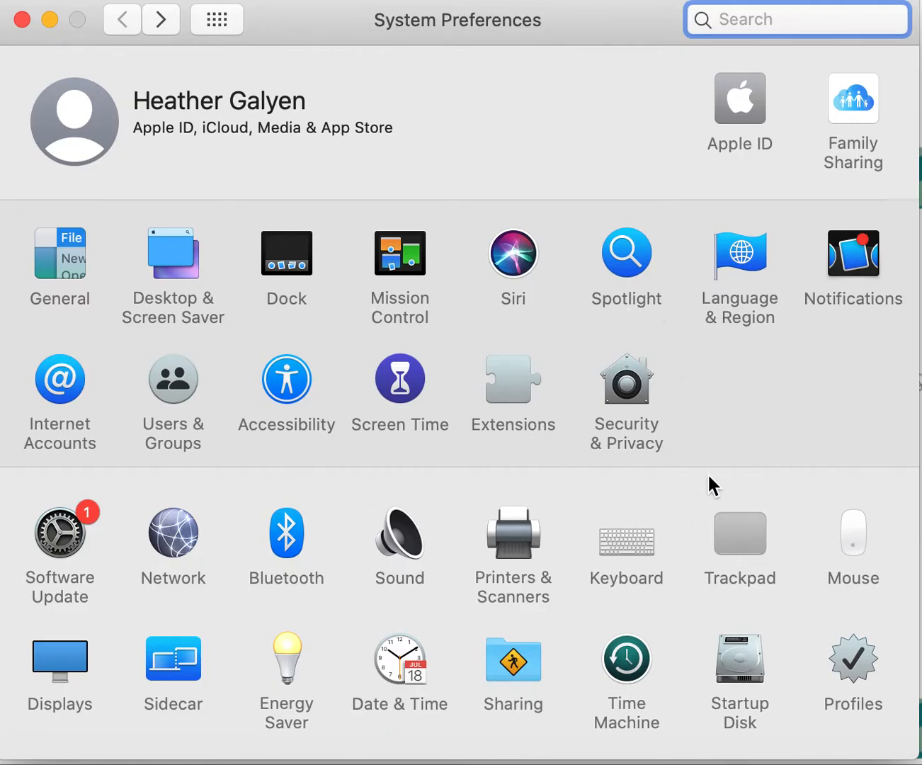
pyautogui.moveTo(705, 473)
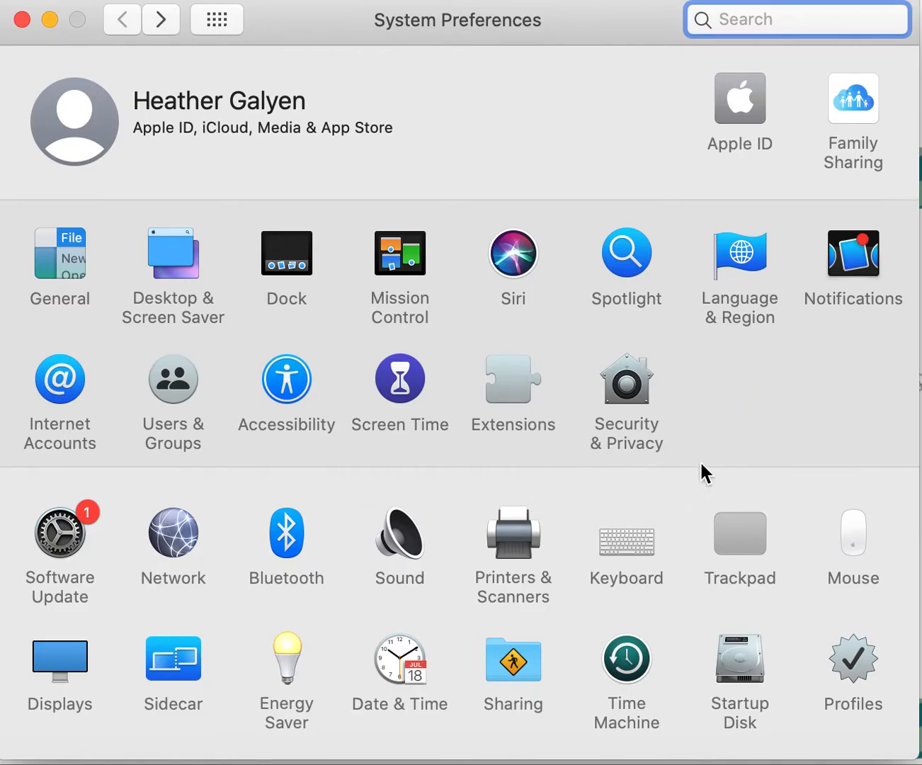
pyautogui.moveTo(613, 322)
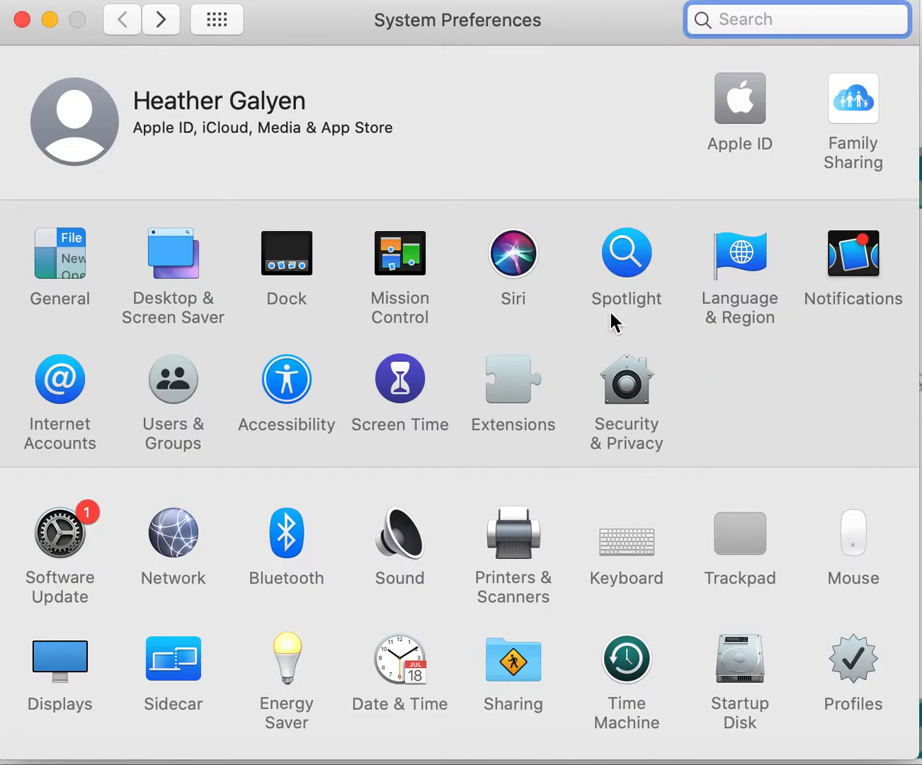
pyautogui.moveTo(579, 354)
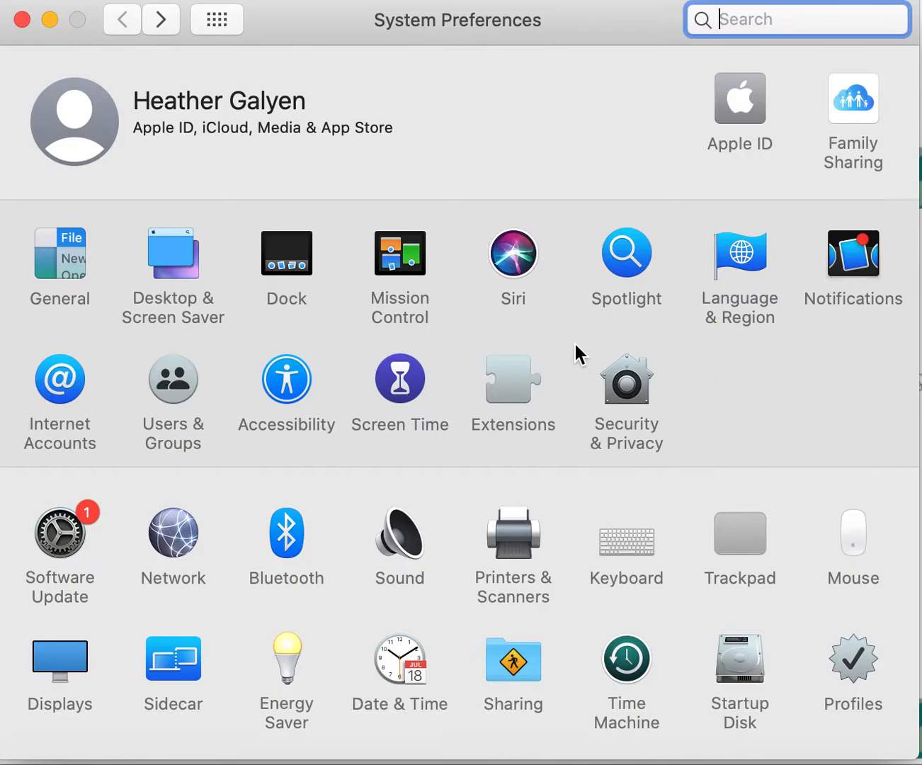
pyautogui.moveTo(556, 415)
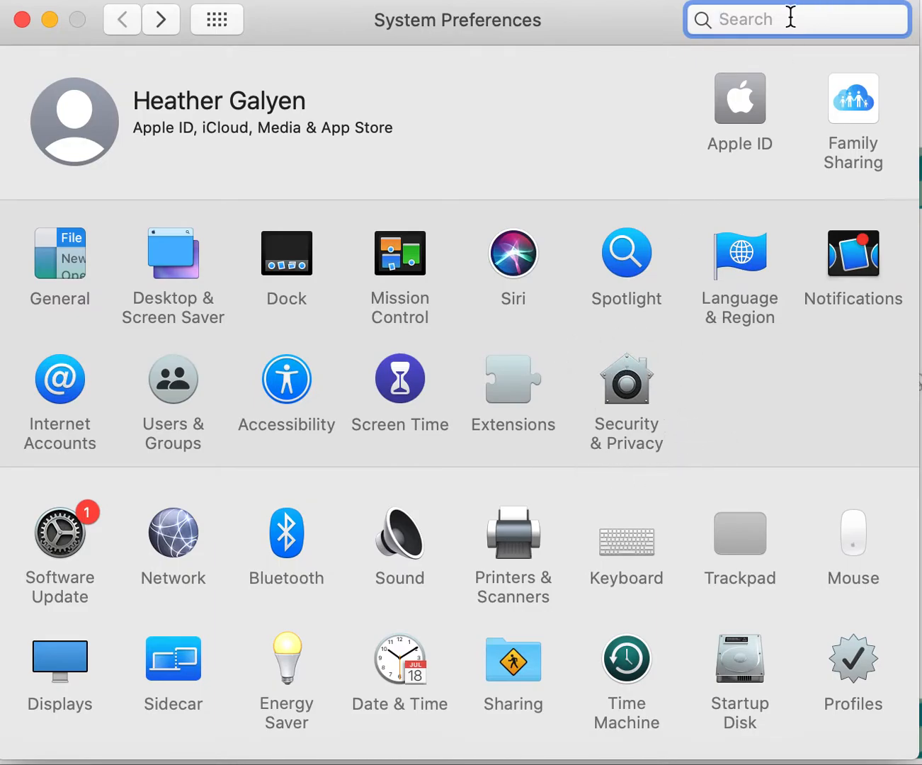
# Search 'secur' and view the Security & Privacy Camera list showing Teams allowed.
pyautogui.write('secur')
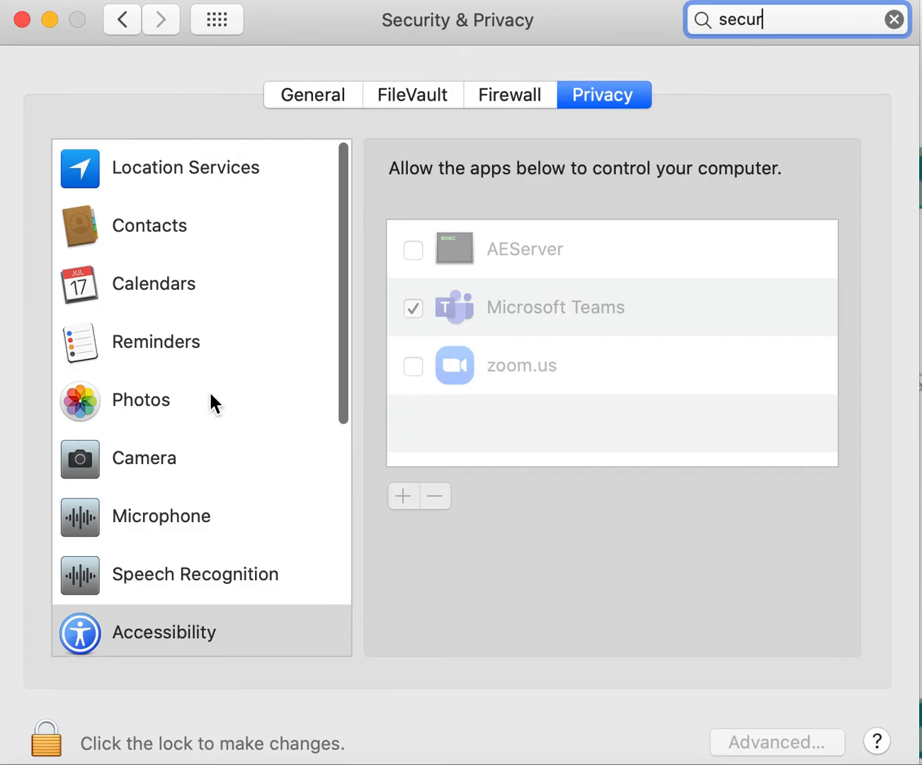
pyautogui.click(144, 458)
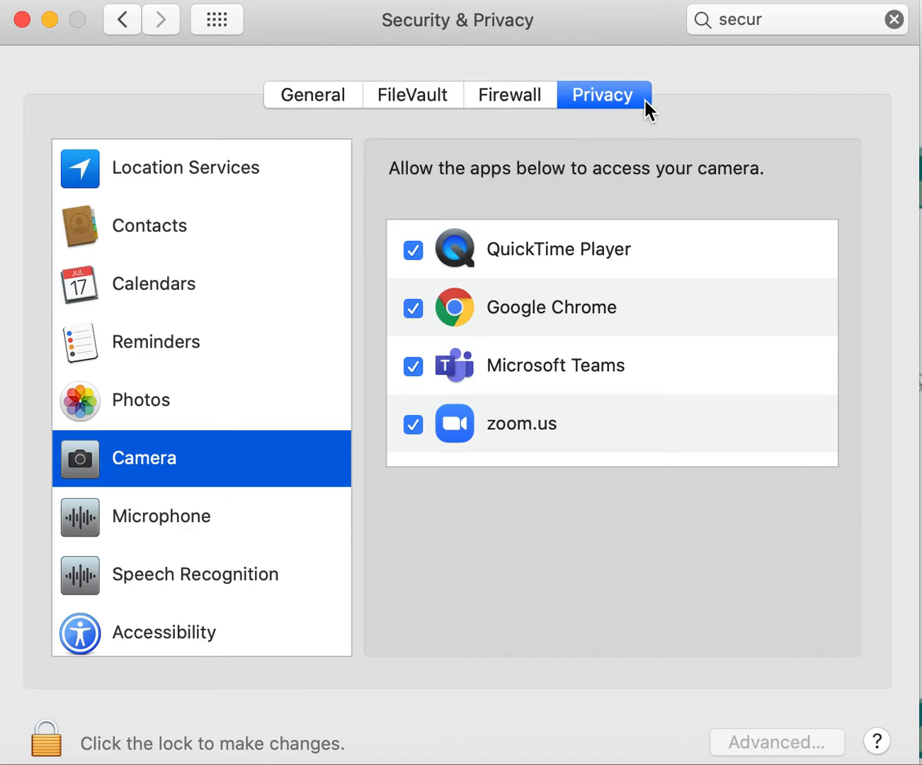
pyautogui.moveTo(245, 476)
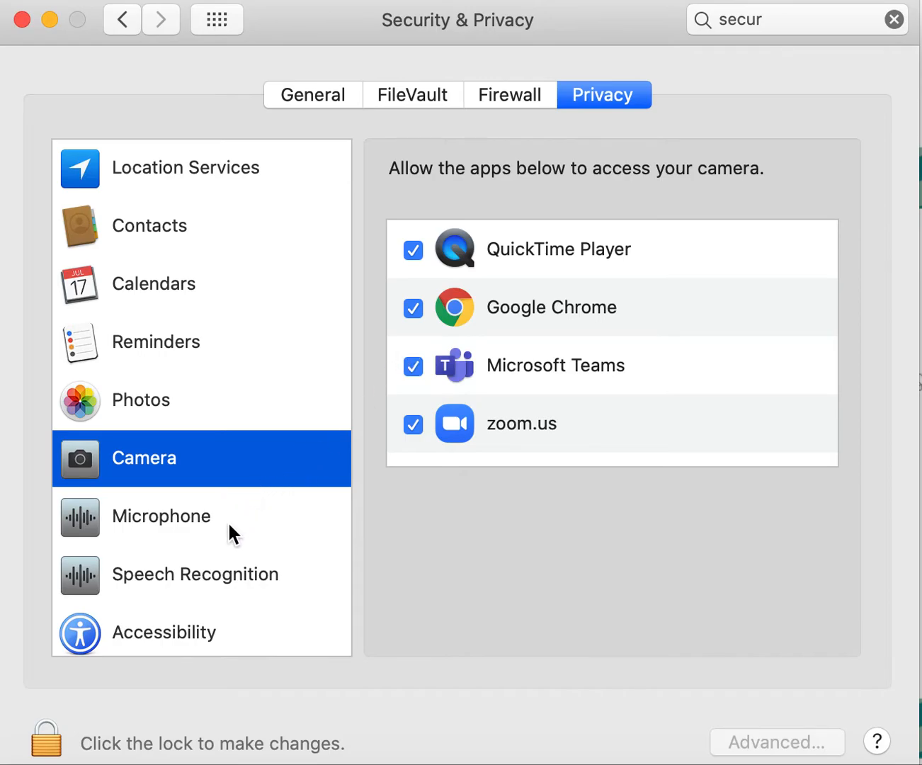
# View the Microphone privacy list with Teams, PowerPoint, Webex Training and zoom.us allowed.
pyautogui.click(161, 516)
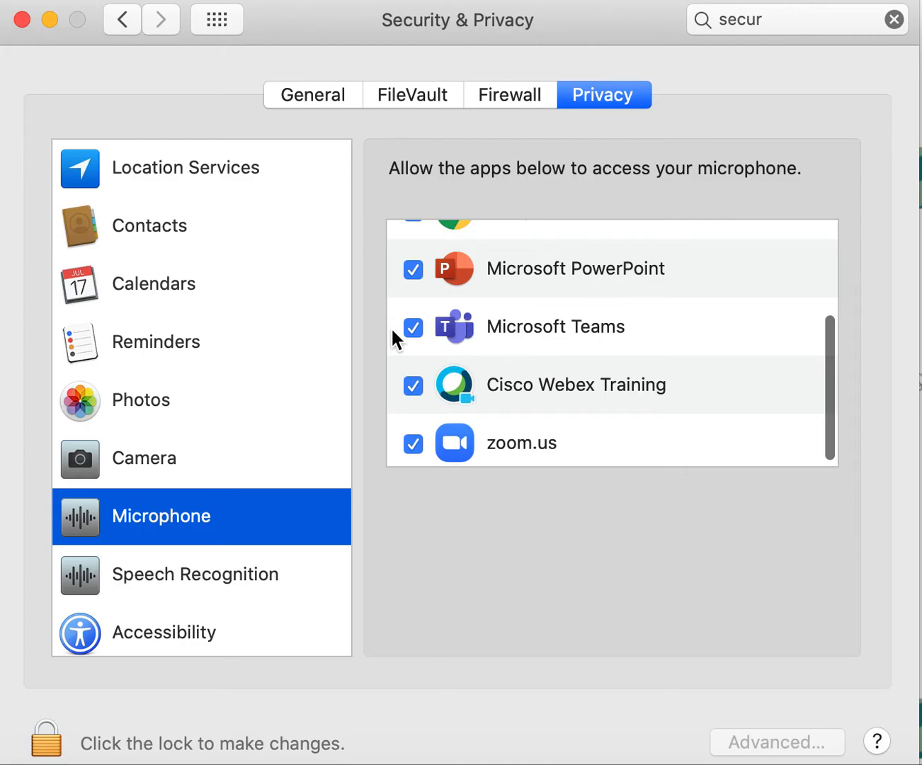
pyautogui.moveTo(407, 347)
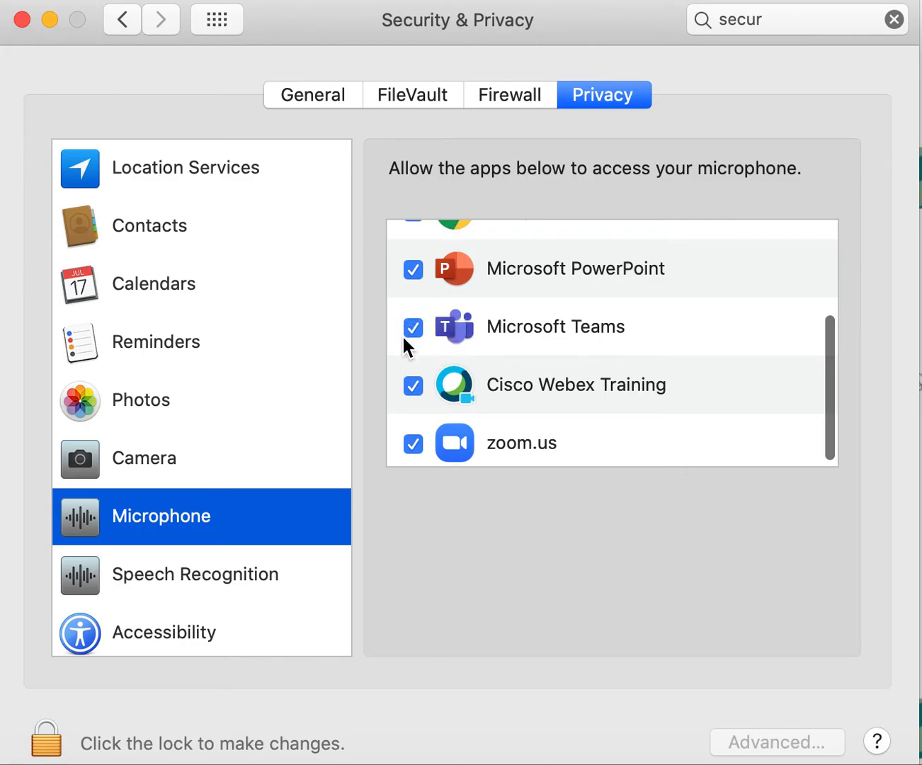
pyautogui.moveTo(343, 397)
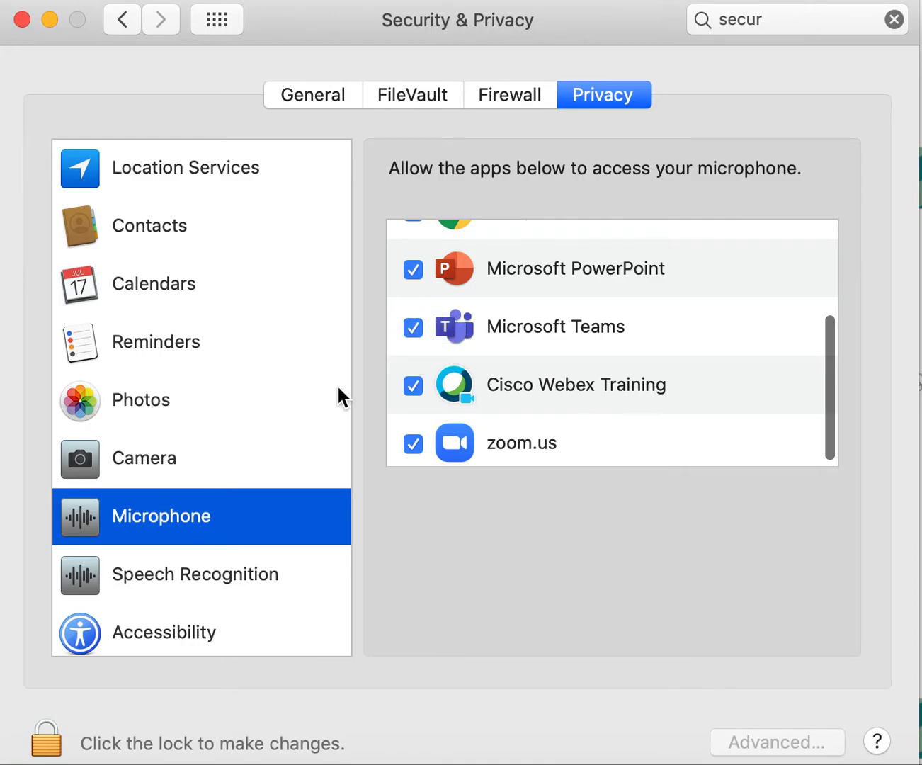
pyautogui.scroll(-3)
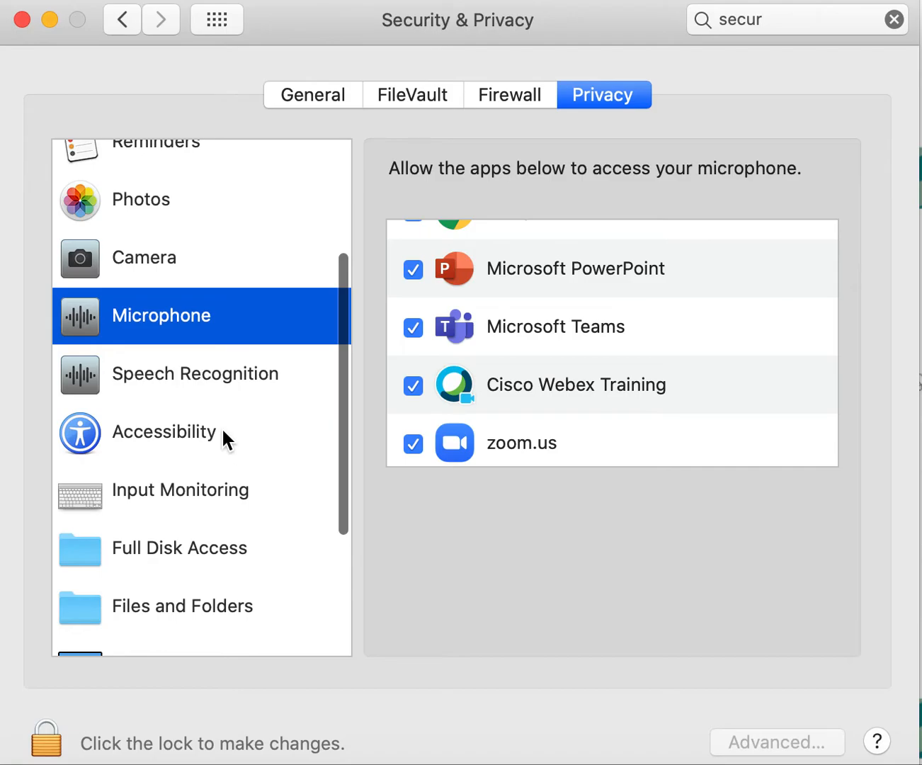
# Unlock the Accessibility privacy list and re-enable Microsoft Teams to control the computer.
pyautogui.click(164, 432)
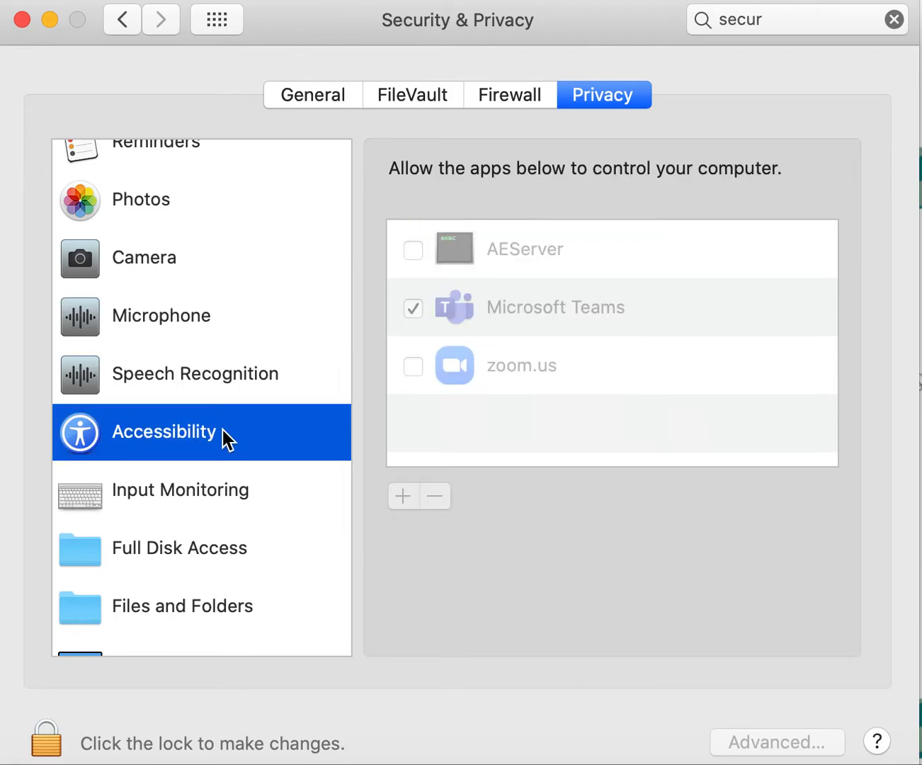
pyautogui.click(555, 306)
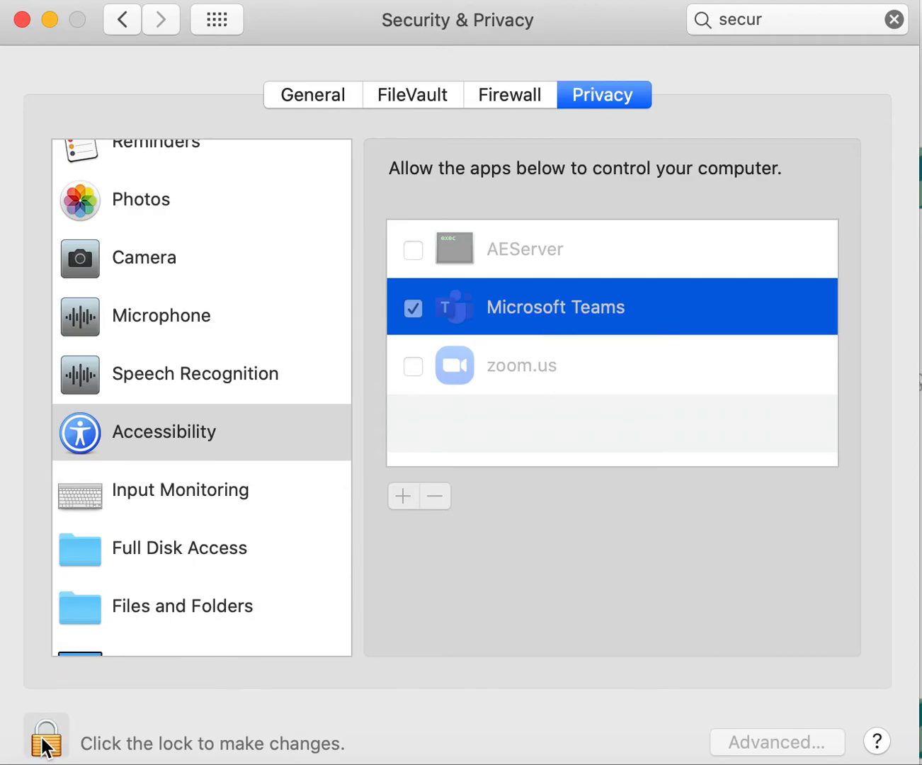
pyautogui.click(45, 739)
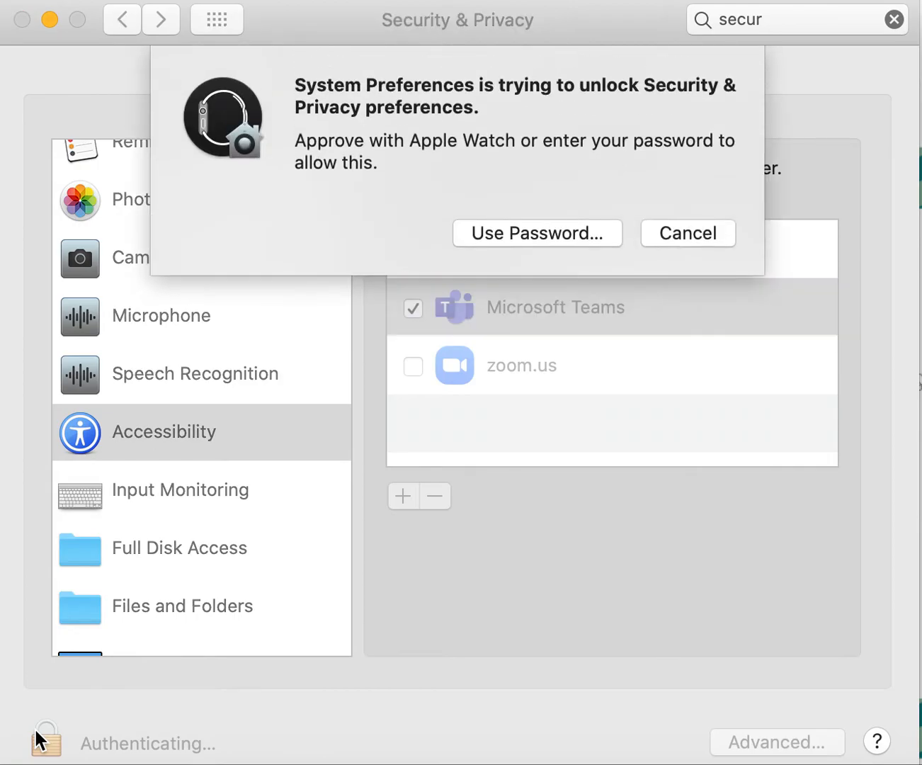
pyautogui.moveTo(630, 404)
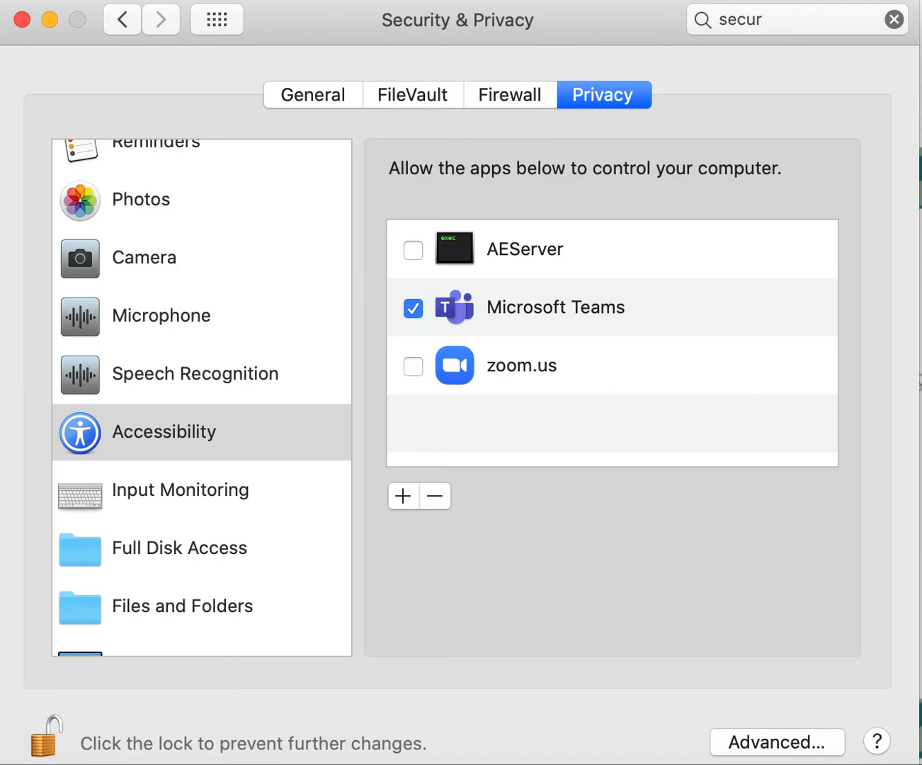
pyautogui.click(413, 308)
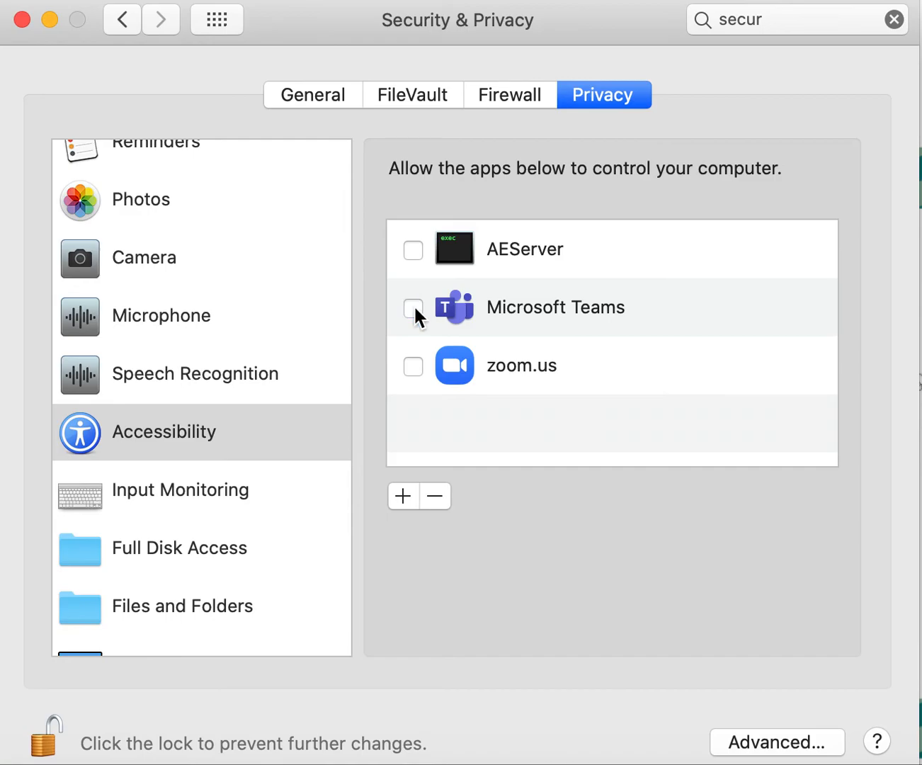
pyautogui.click(413, 308)
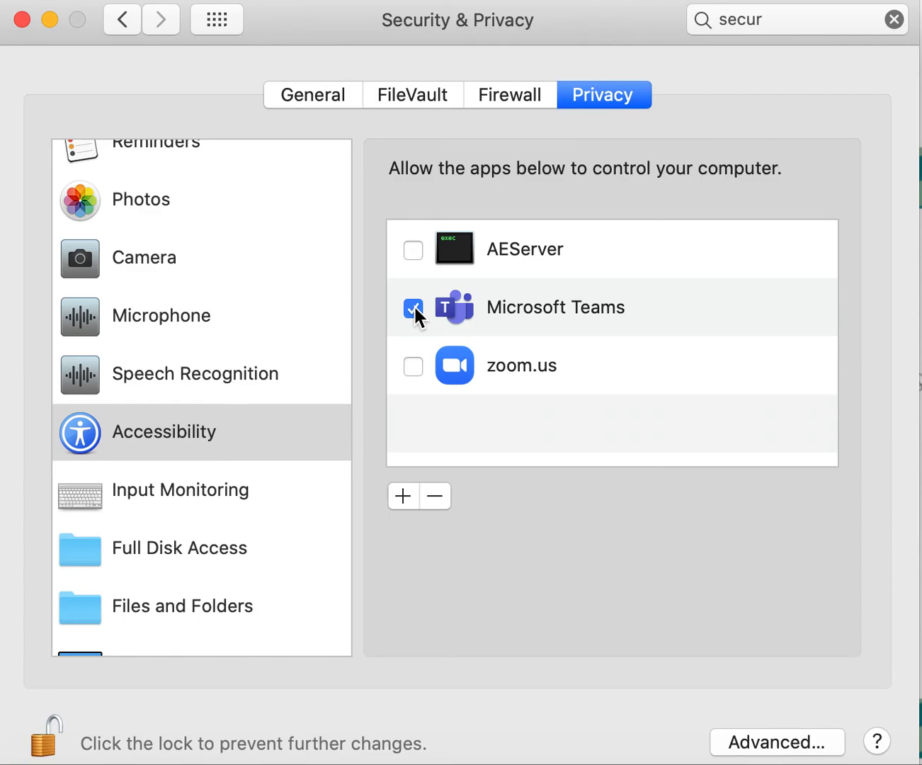
pyautogui.moveTo(470, 332)
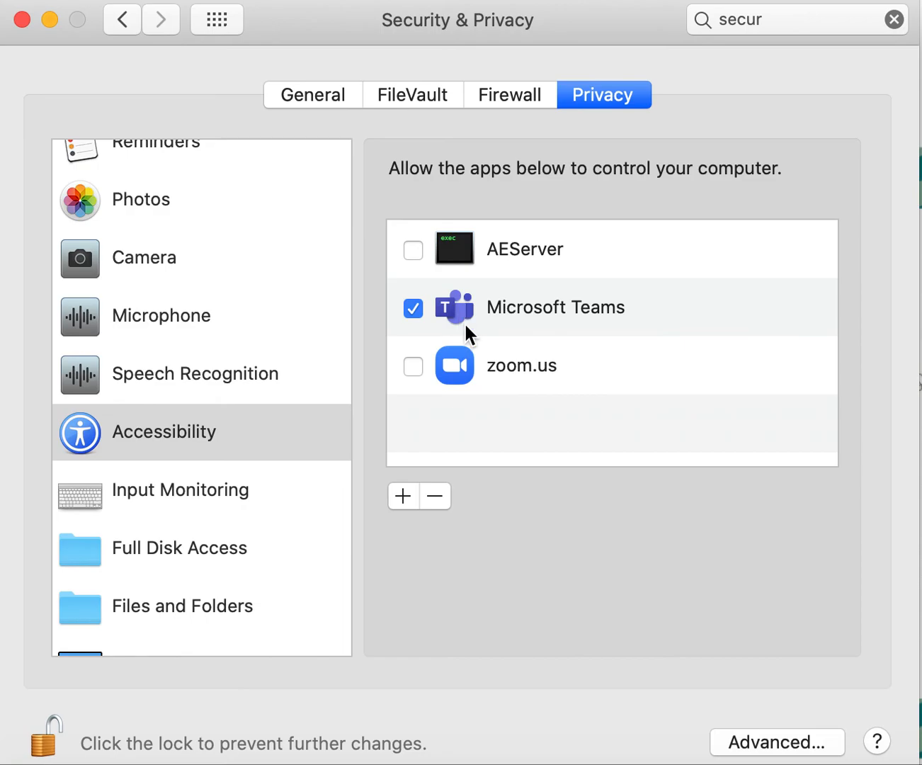